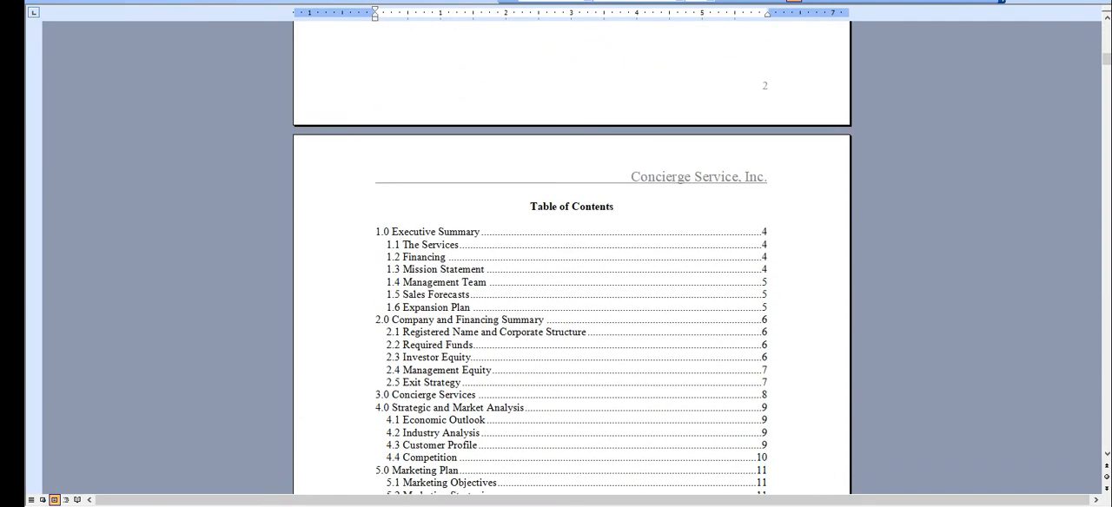
Refresh the table of contents page numbers, then scroll toward 1.0 Executive Summary.
scroll("down", 3)
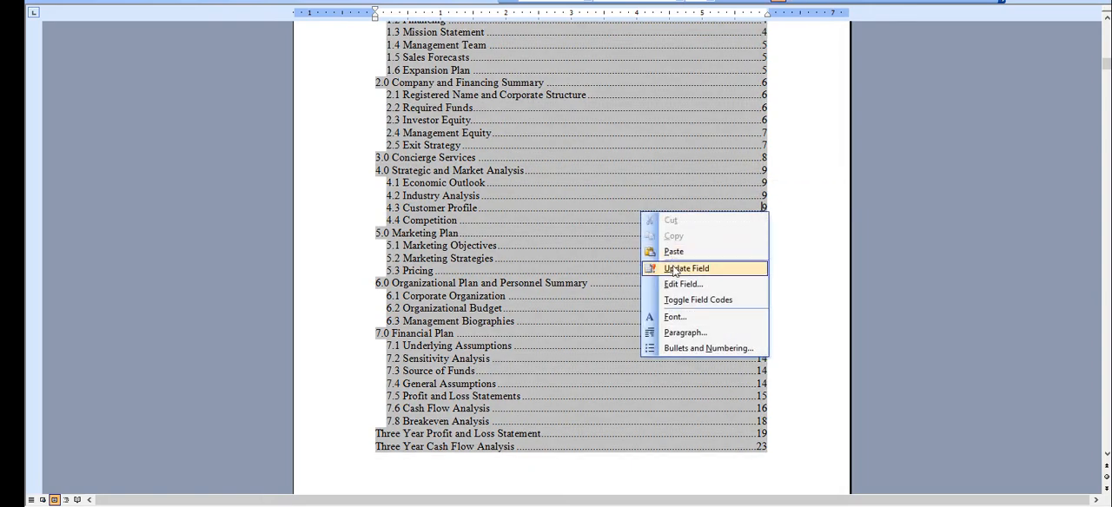
left_click(686, 268)
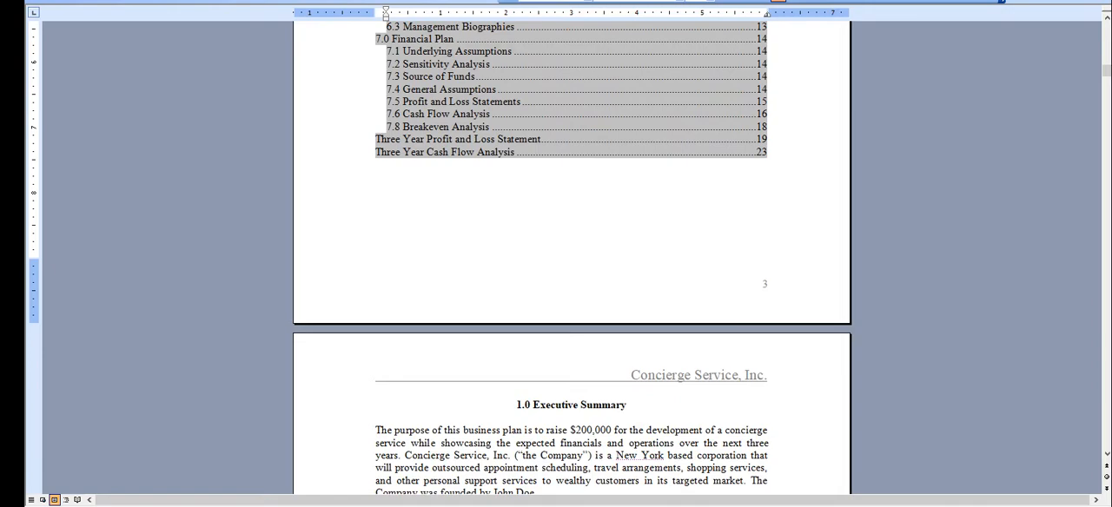
scroll("down", 3)
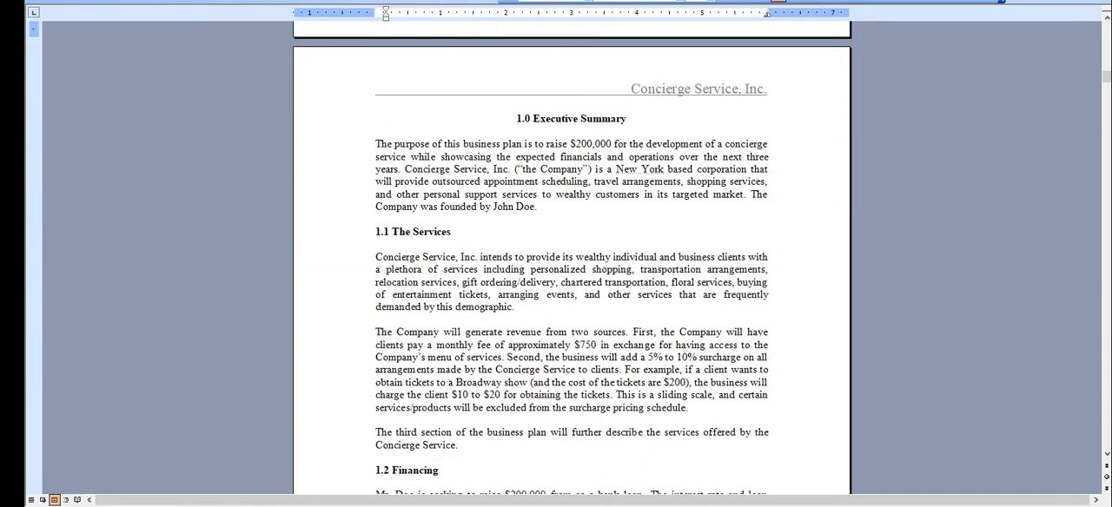
scroll("down", 3)
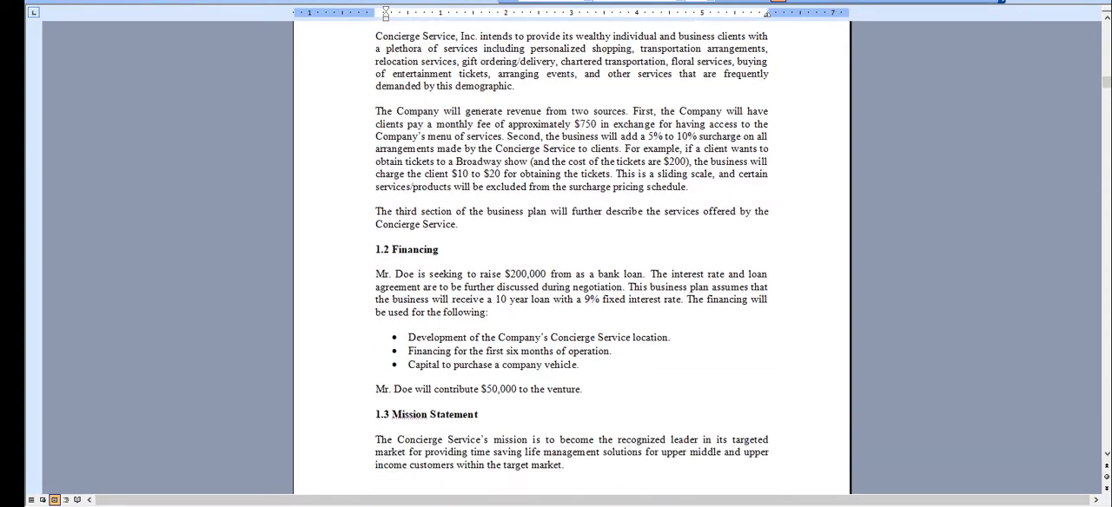
scroll("down", 3)
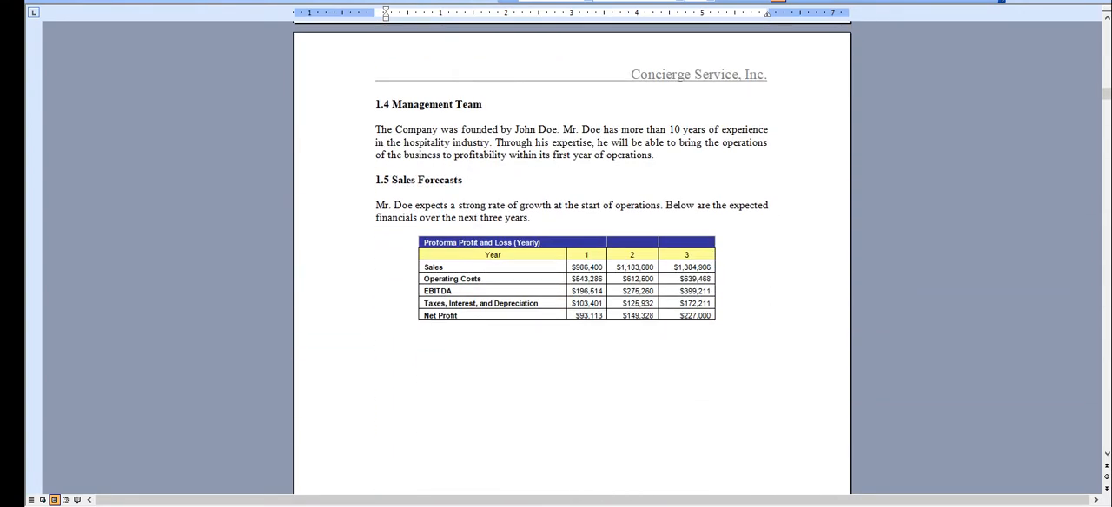
scroll("down", 3)
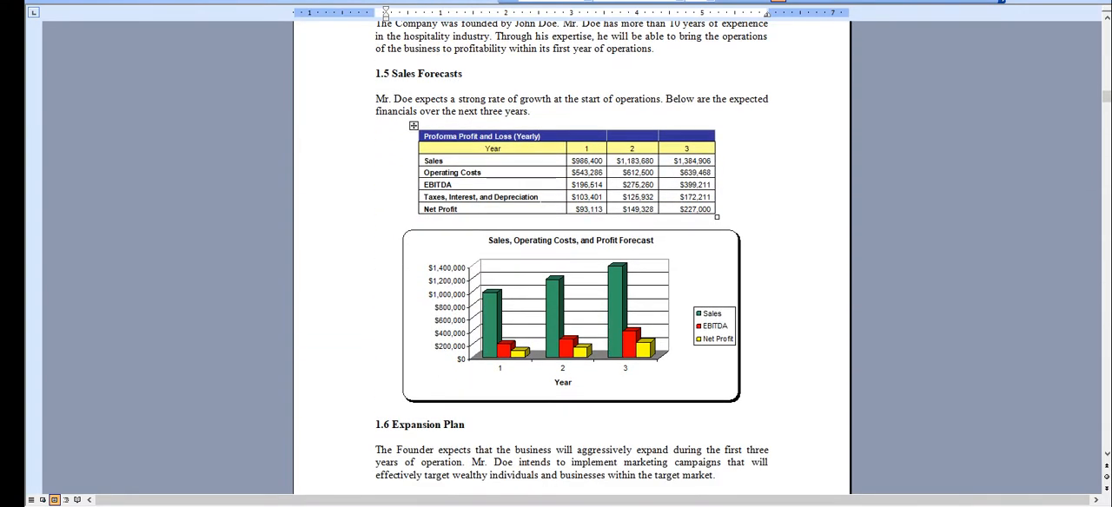
scroll("down", 3)
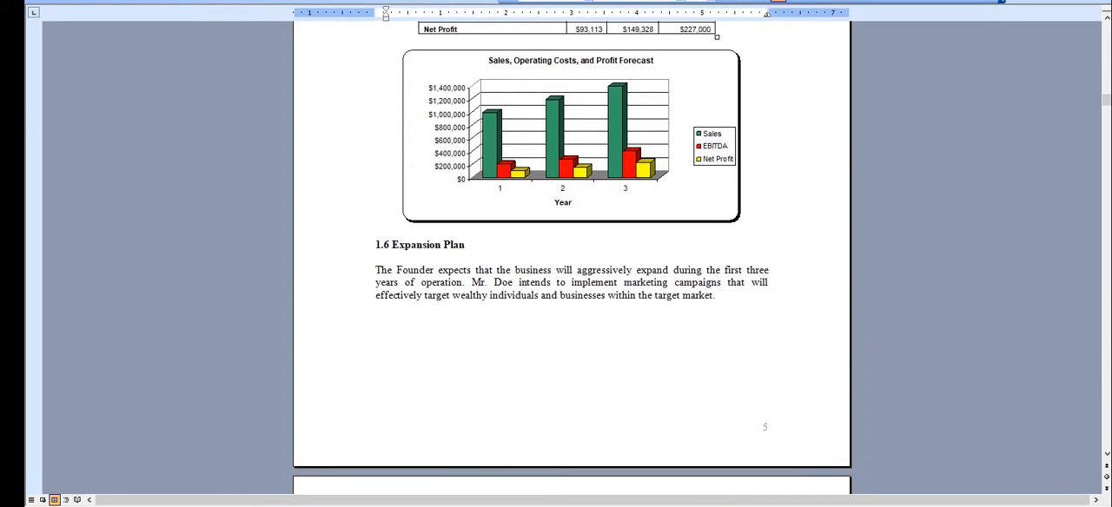
scroll("down", 3)
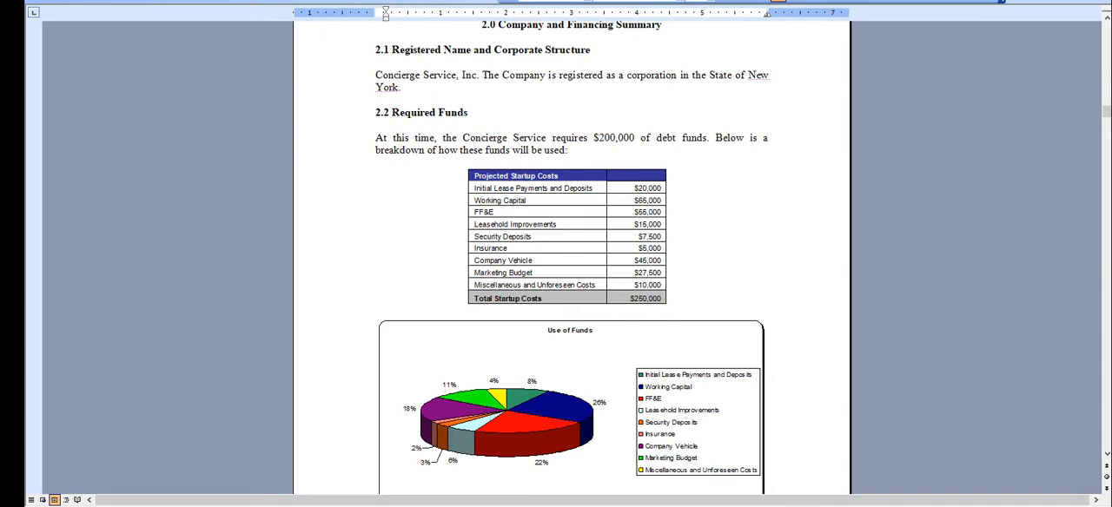
scroll("down", 3)
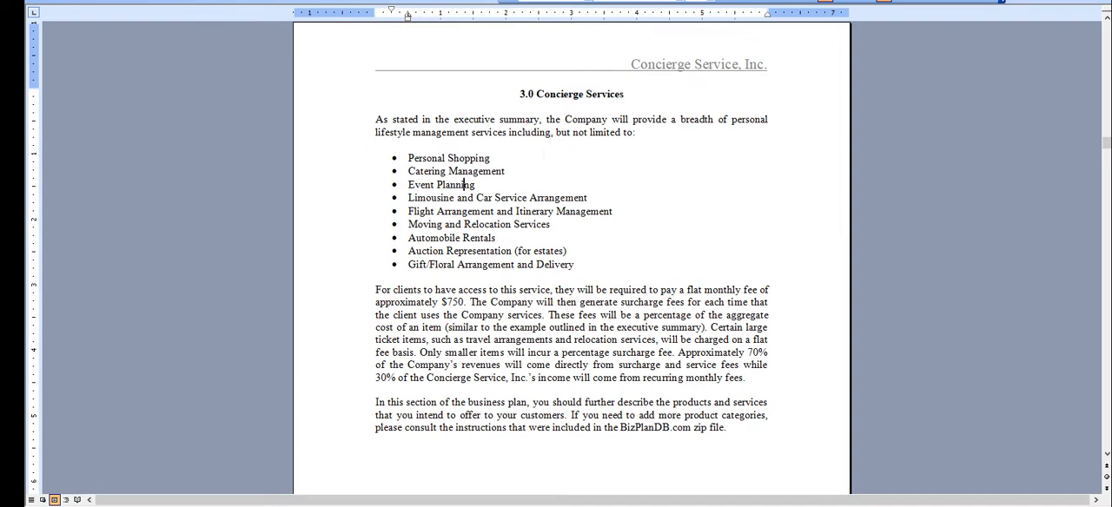
scroll("down", 3)
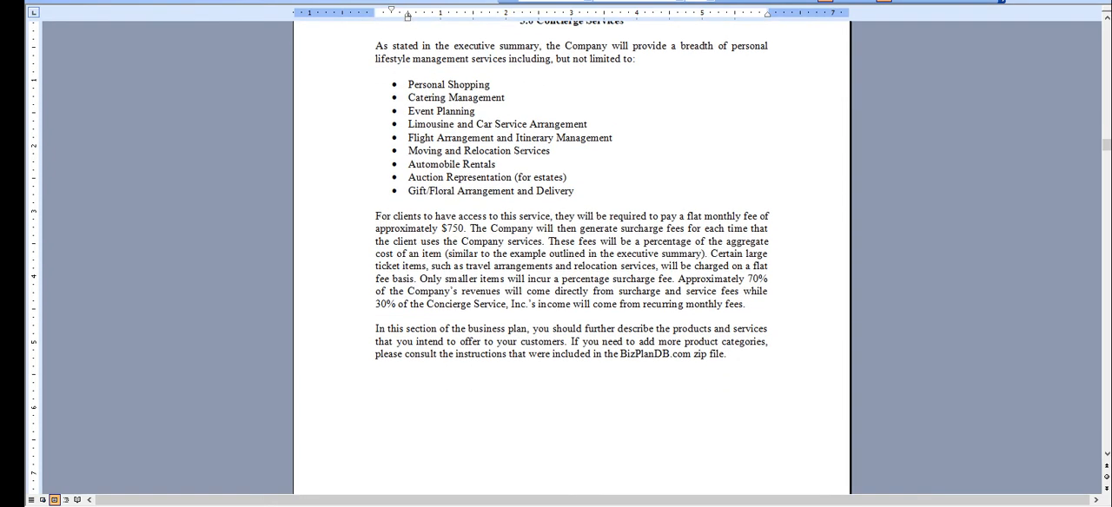
scroll("down", 3)
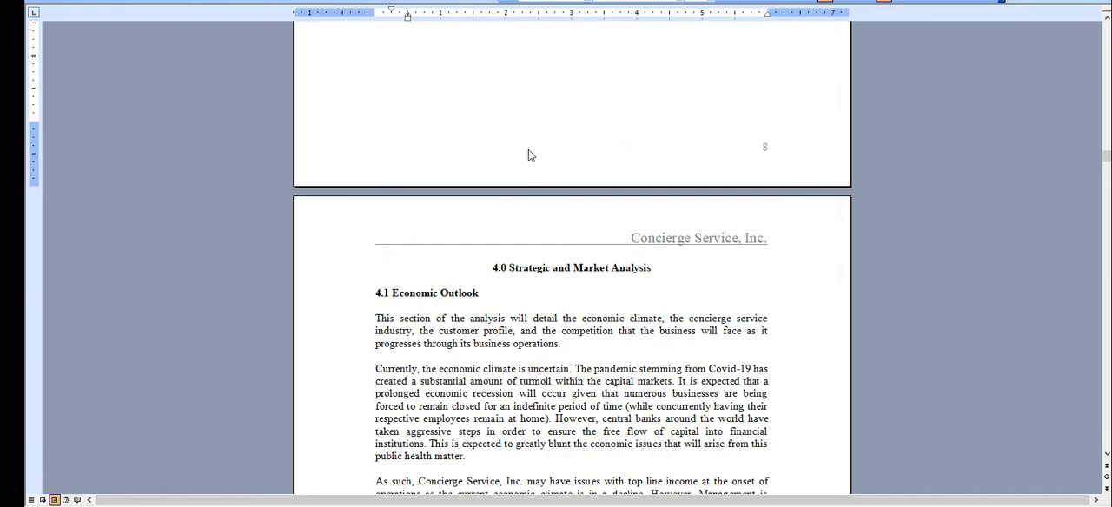
scroll("down", 3)
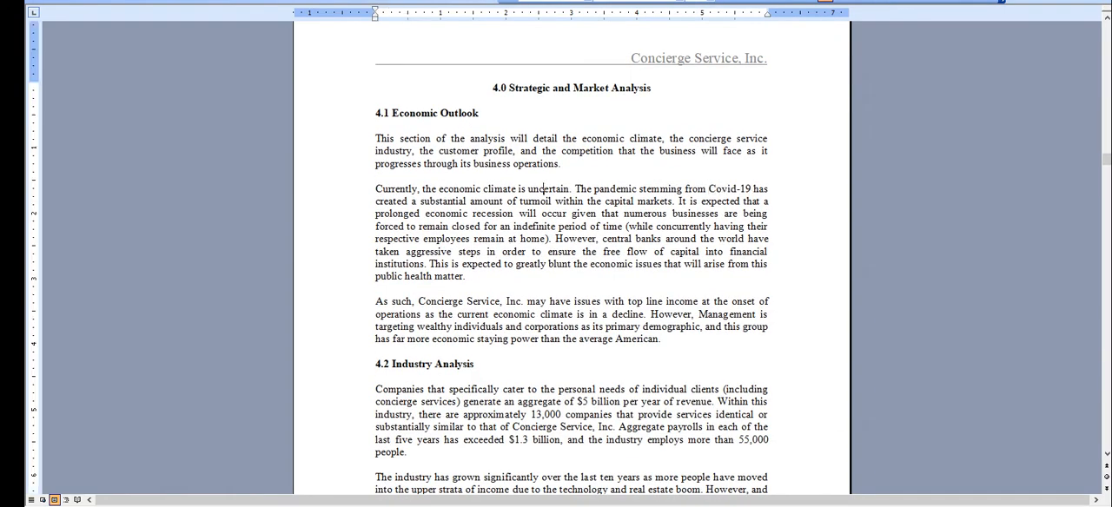
scroll("down", 3)
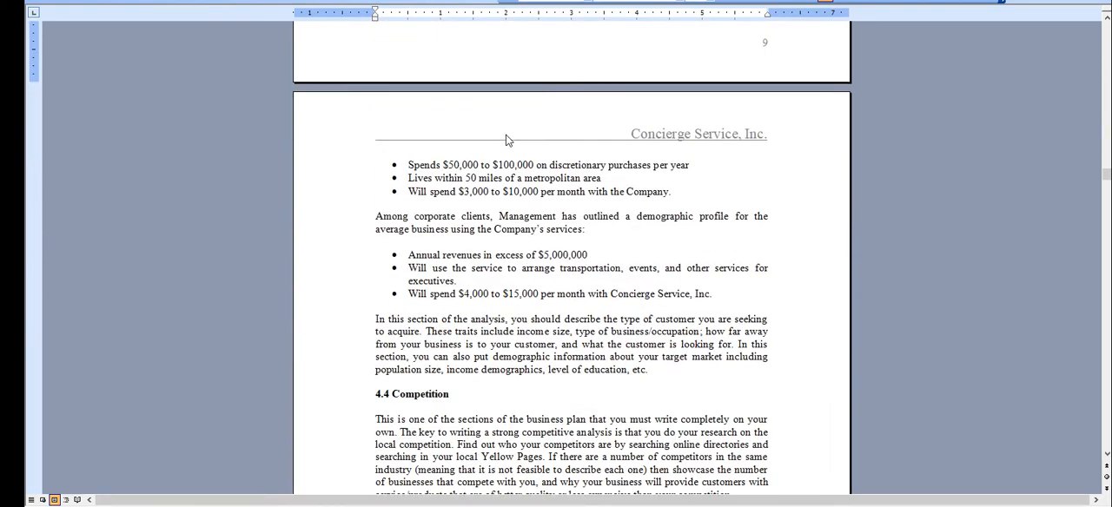
scroll("down", 3)
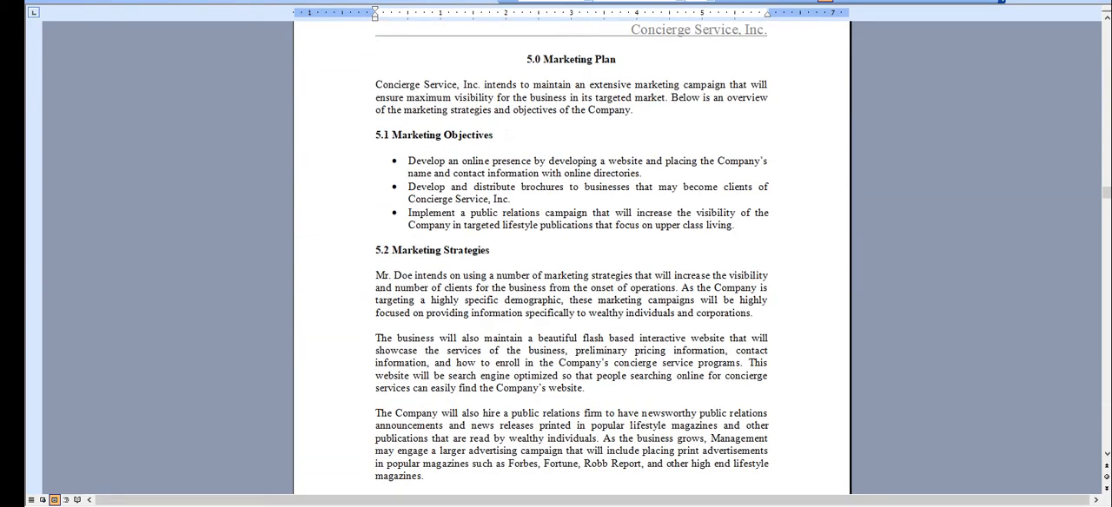
Scroll past 7.7 Balance Sheet and 7.8 Breakeven Analysis to the 7.9 Business Ratios table.
scroll("down", 3)
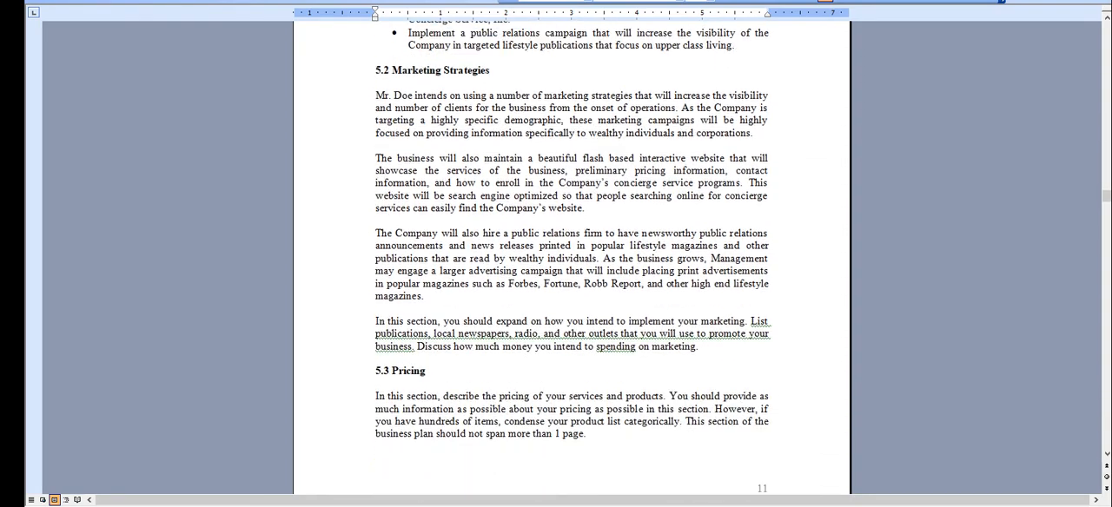
scroll("down", 3)
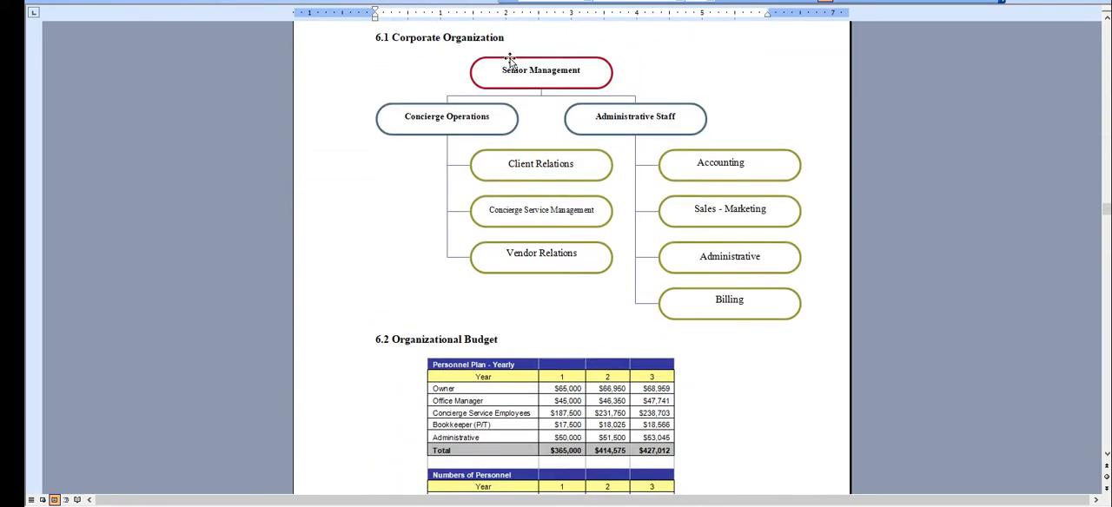
scroll("down", 3)
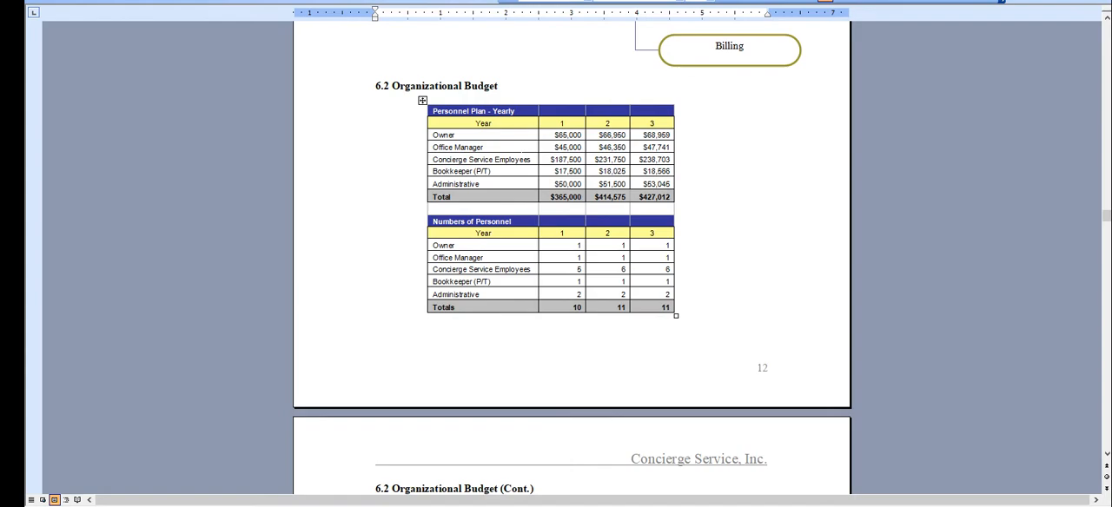
scroll("down", 3)
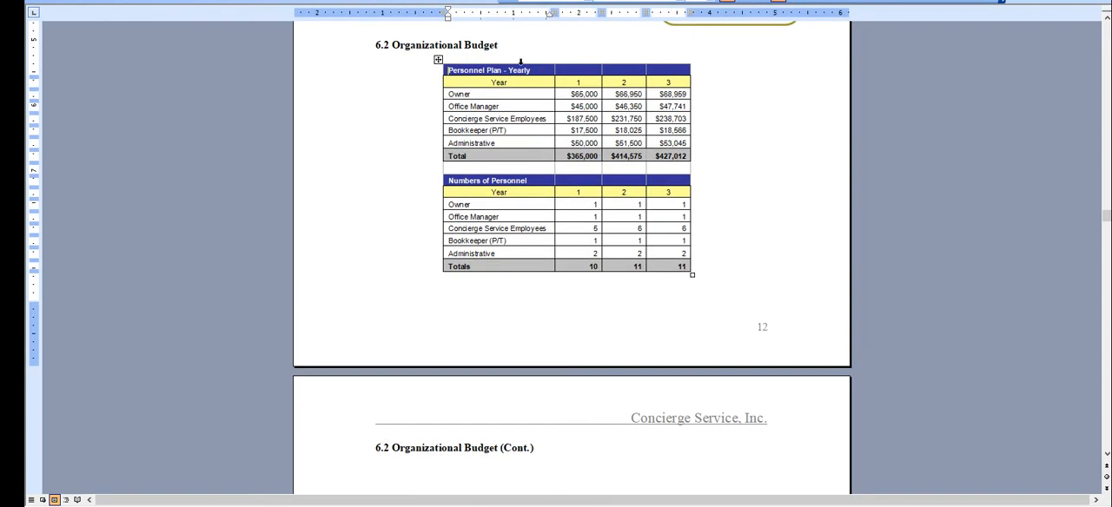
scroll("down", 3)
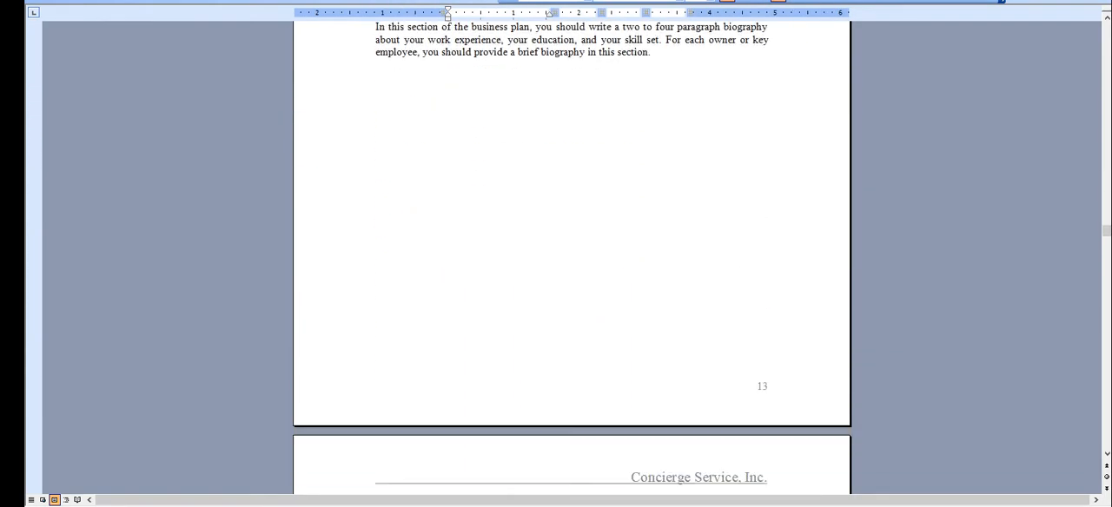
scroll("down", 3)
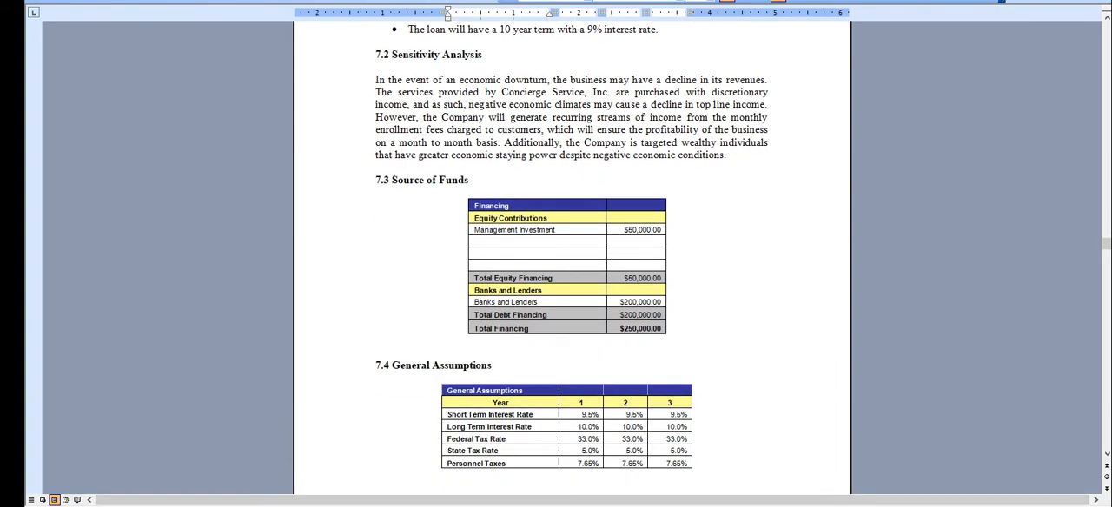
scroll("down", 3)
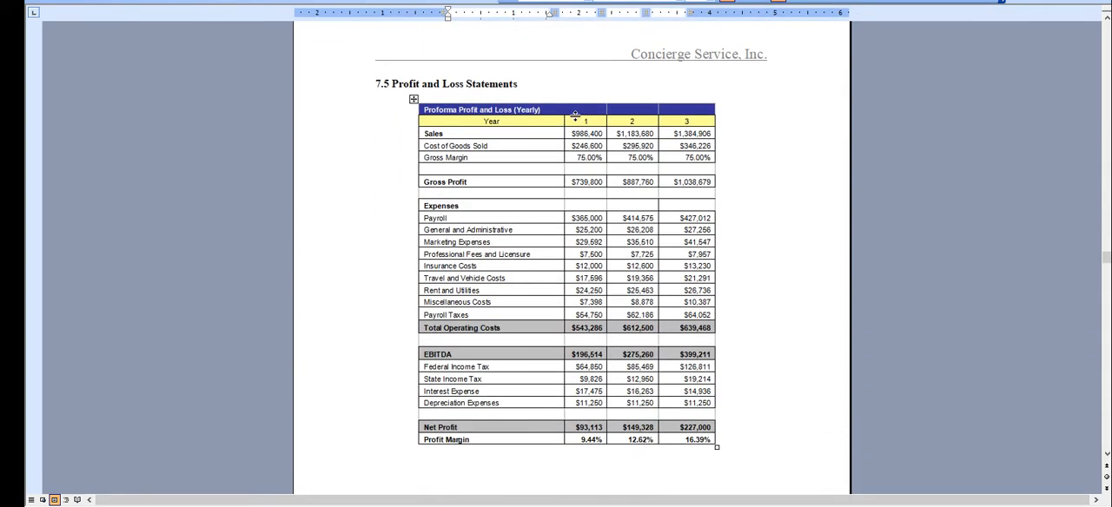
scroll("down", 3)
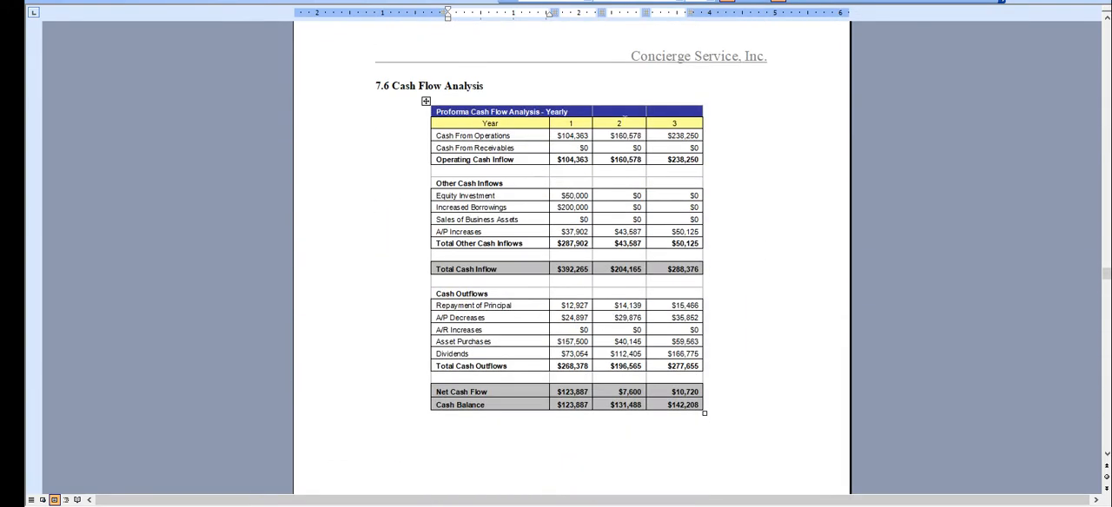
scroll("down", 3)
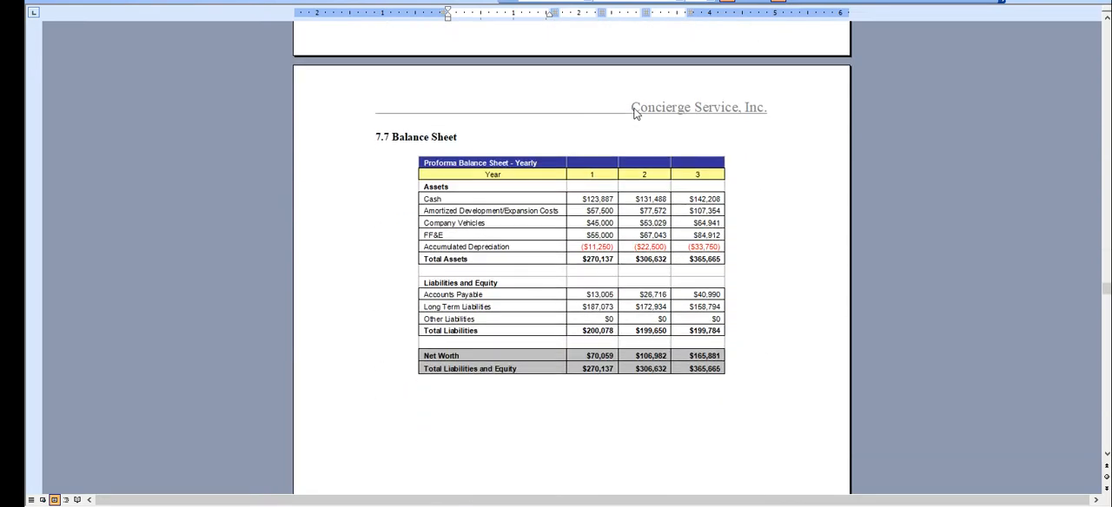
scroll("down", 3)
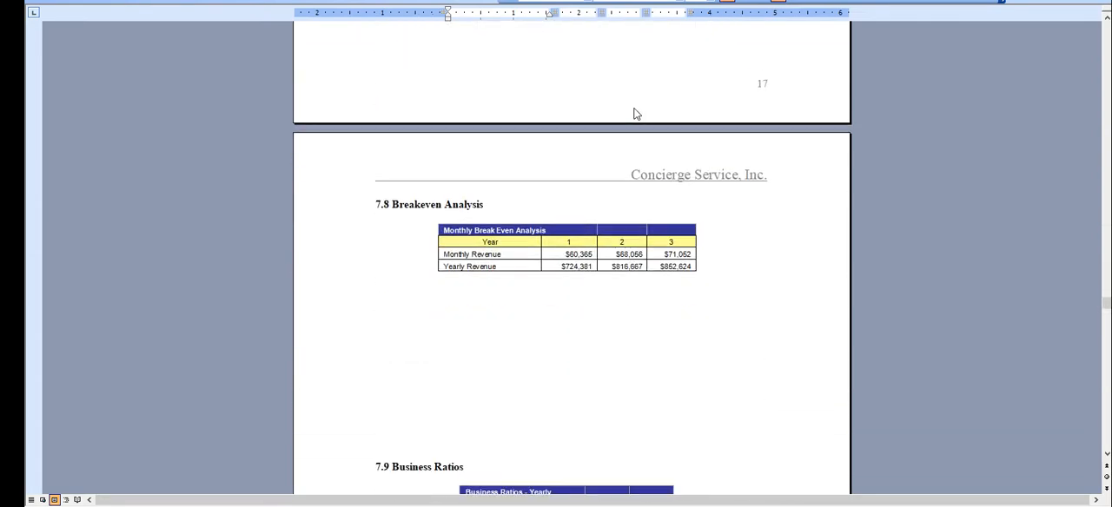
scroll("down", 3)
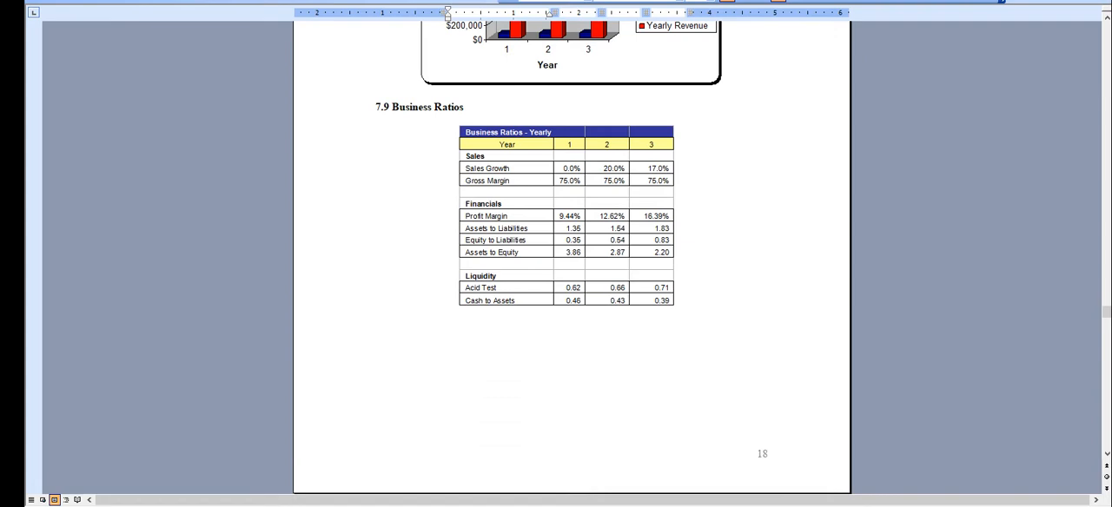
Page through the profit-and-loss and cash flow tables, then back up to 6.2 Organizational Budget.
scroll("down", 3)
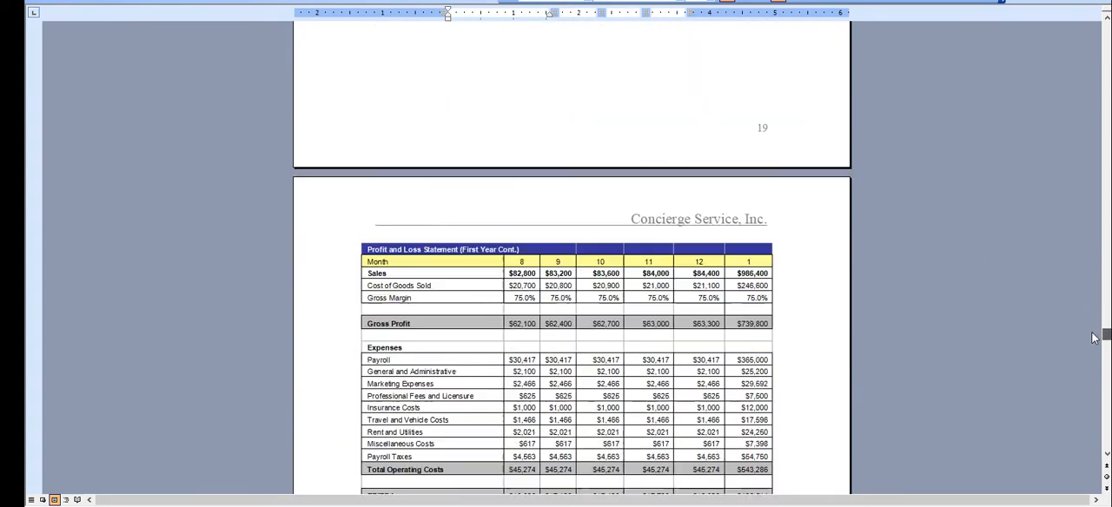
scroll("down", 3)
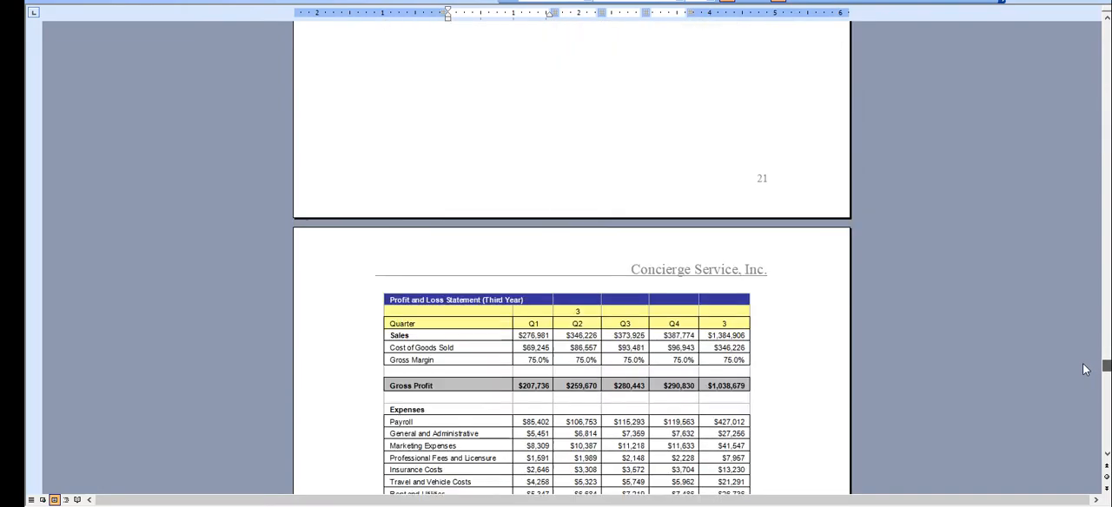
scroll("up", 3)
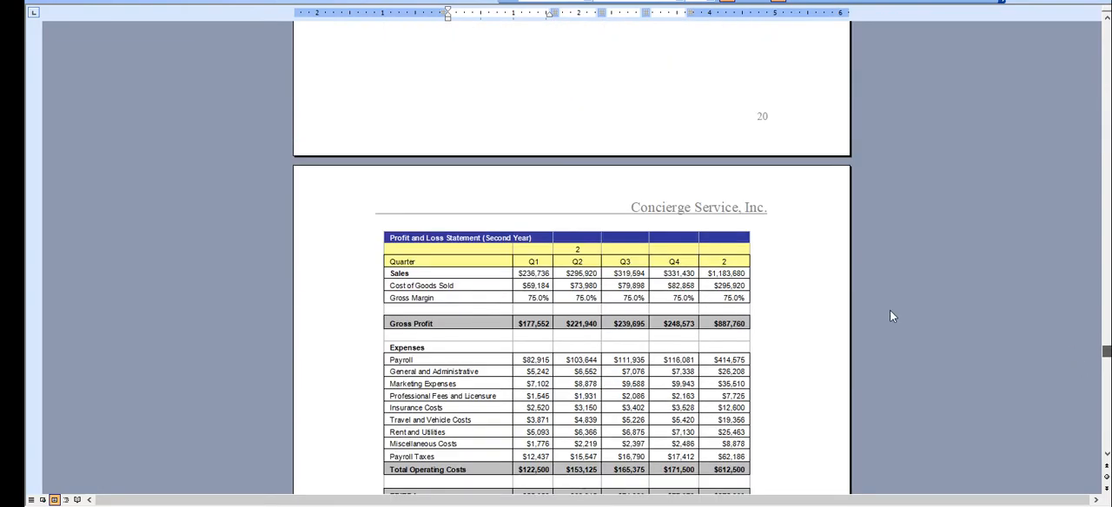
scroll("down", 3)
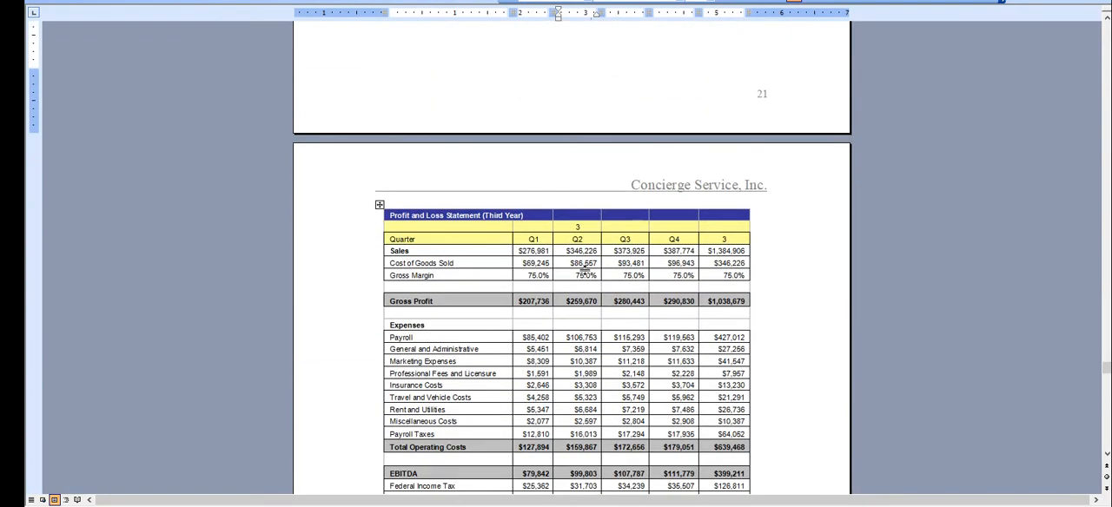
scroll("down", 3)
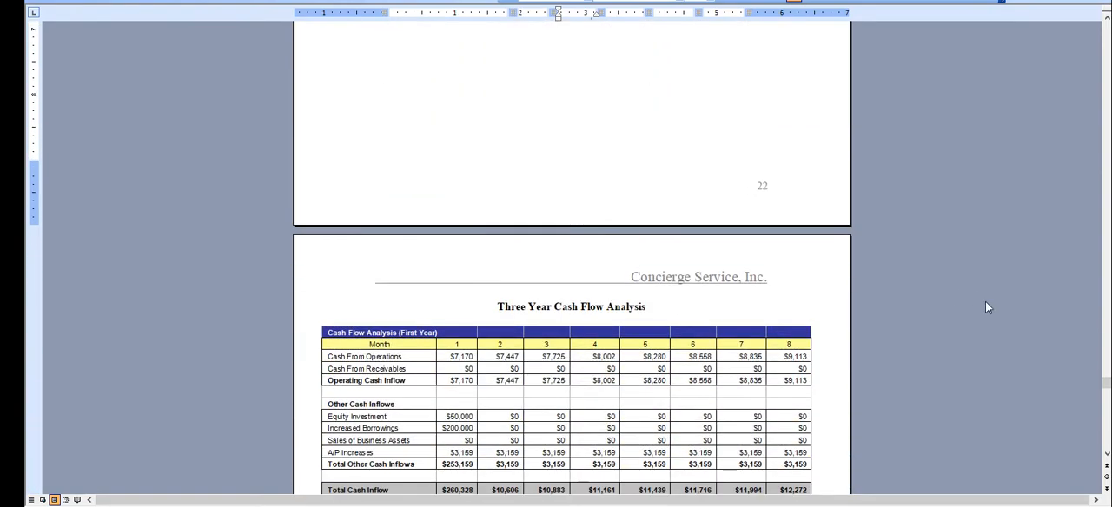
scroll("down", 3)
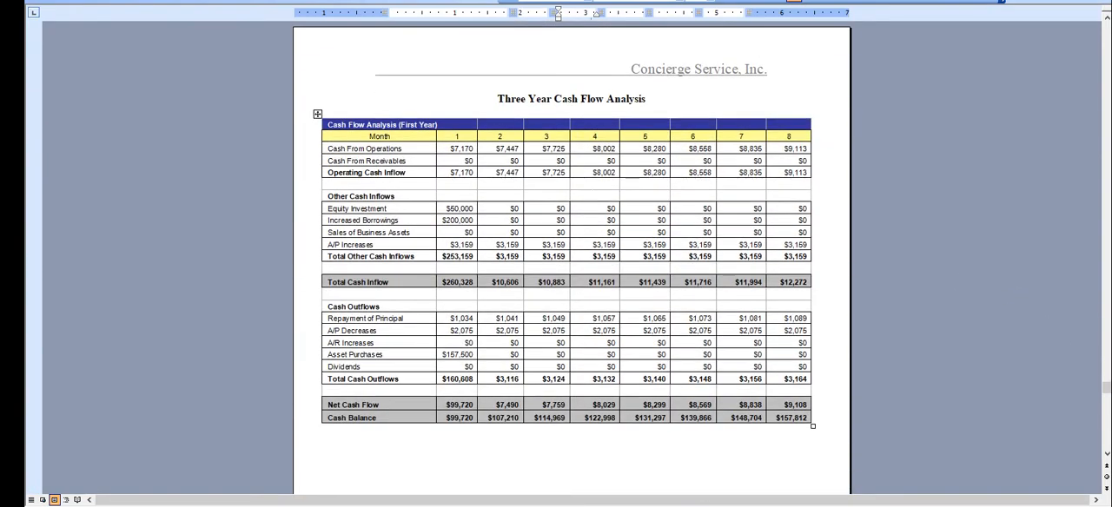
scroll("down", 3)
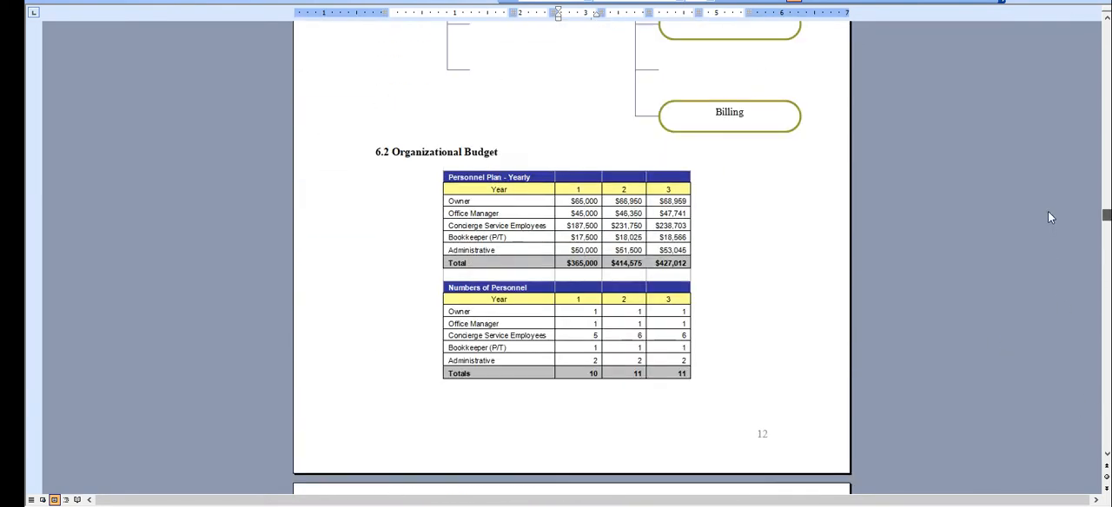
scroll("up", 3)
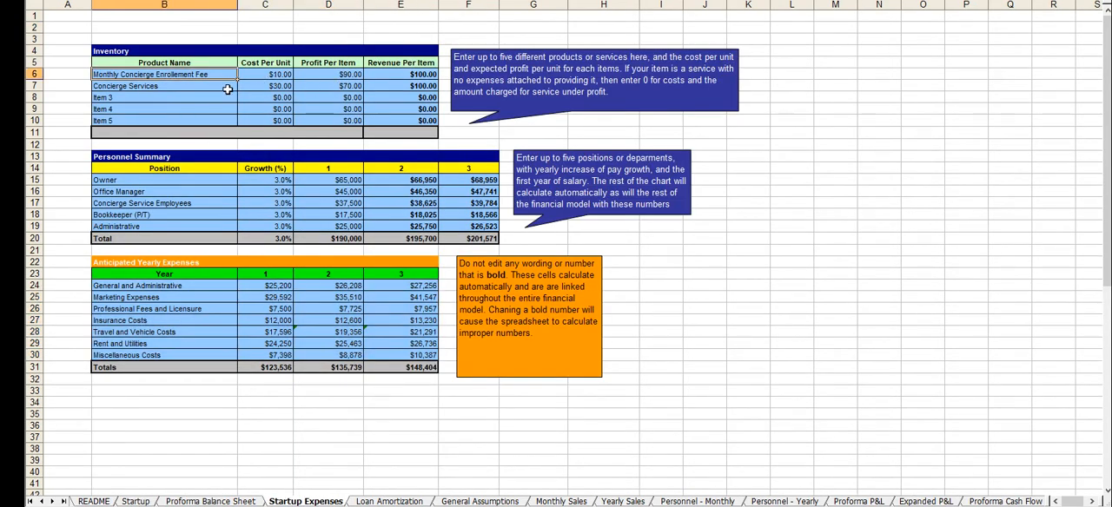
Select Item 4 in the Startup Expenses inventory table, then view the Monthly Sales sheet.
left_click(160, 110)
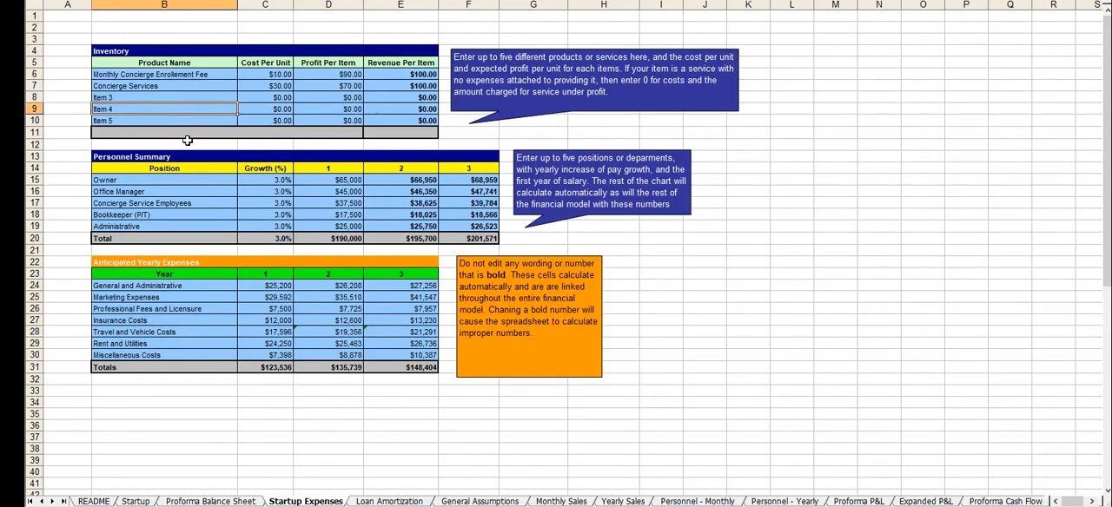
mouse_move(350, 191)
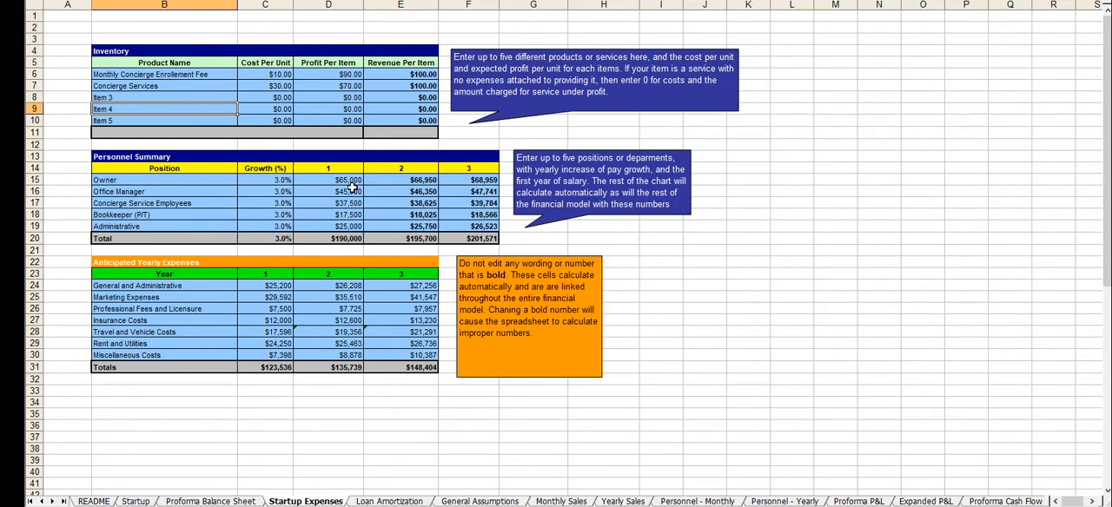
mouse_move(386, 348)
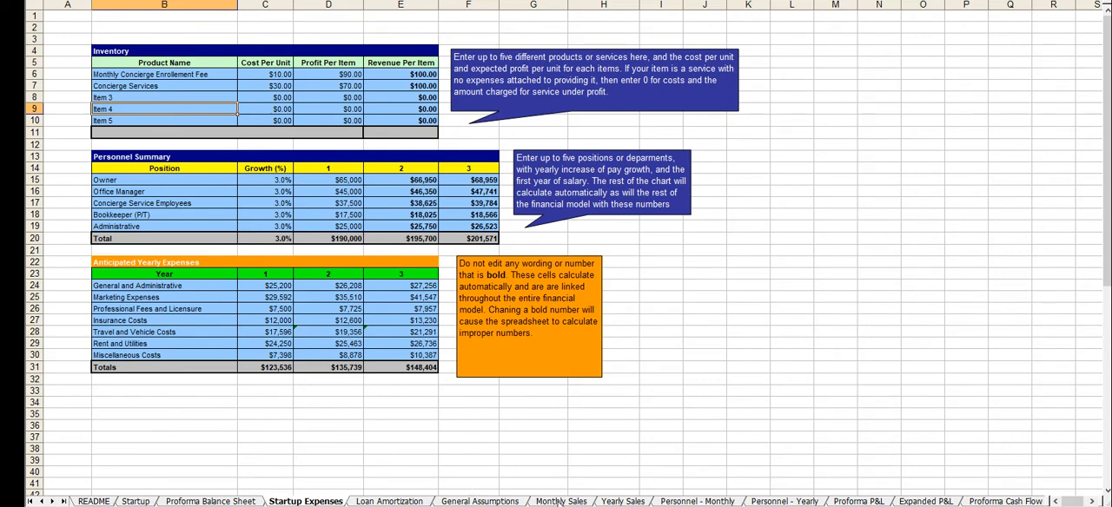
left_click(565, 501)
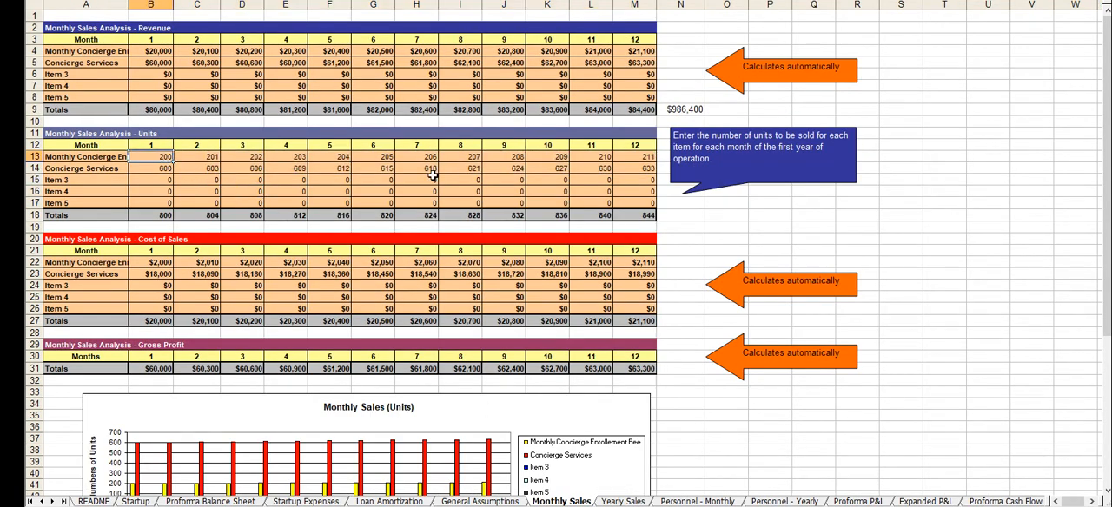
Browse the Yearly Sales, Personnel - Monthly, Proforma P&L, Proforma Cash Flow and Break Even Analysis sheets.
left_click(622, 501)
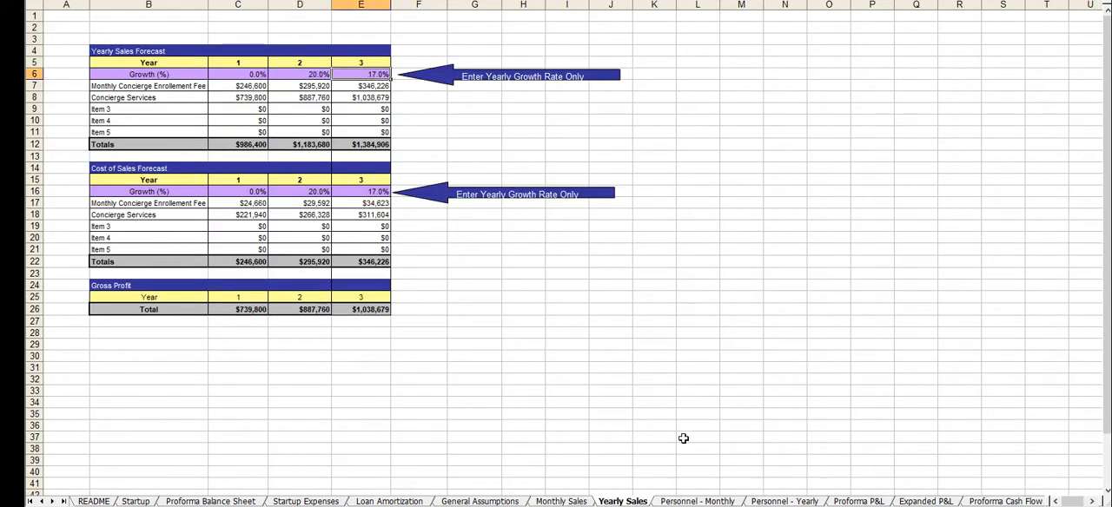
left_click(694, 501)
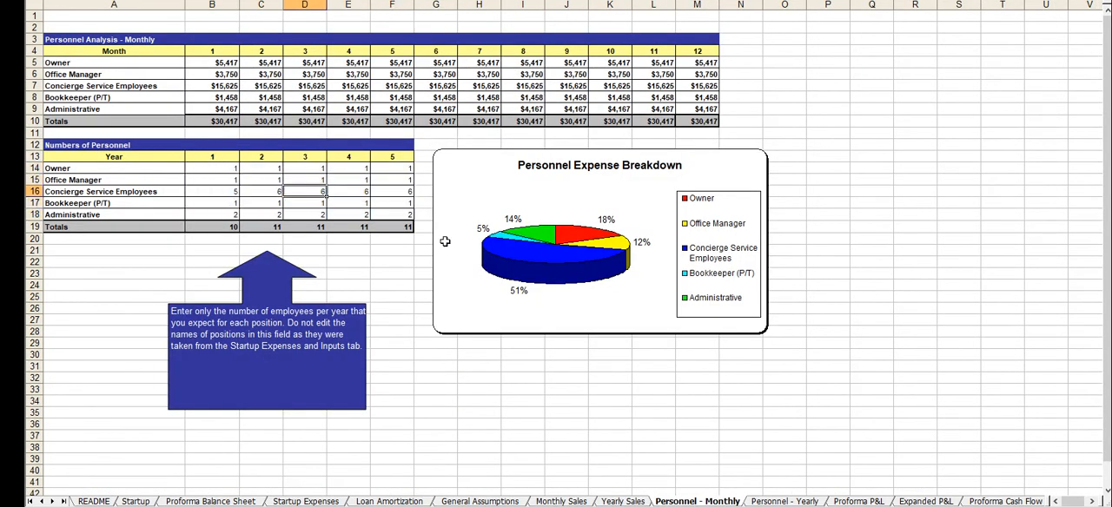
left_click(857, 501)
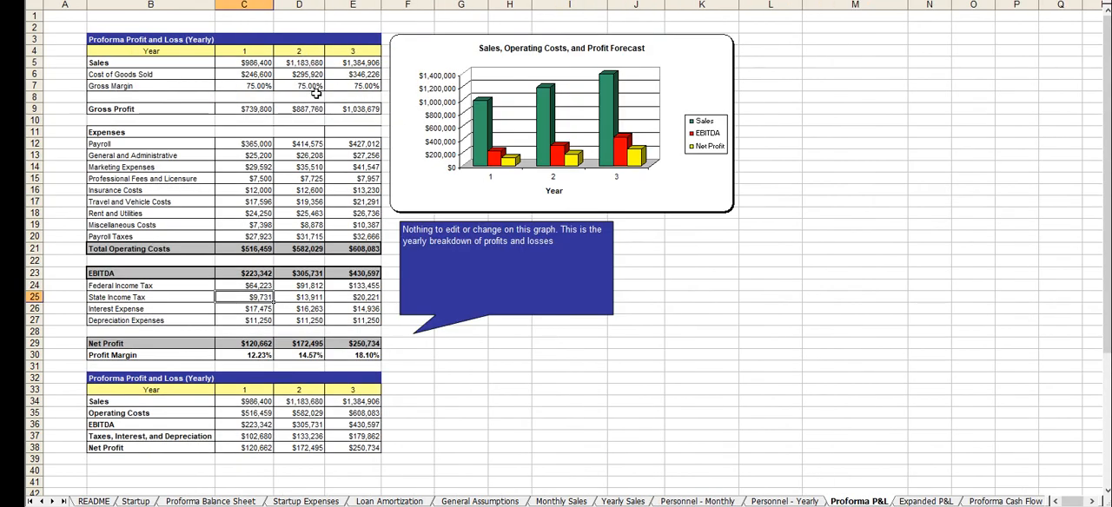
left_click(931, 501)
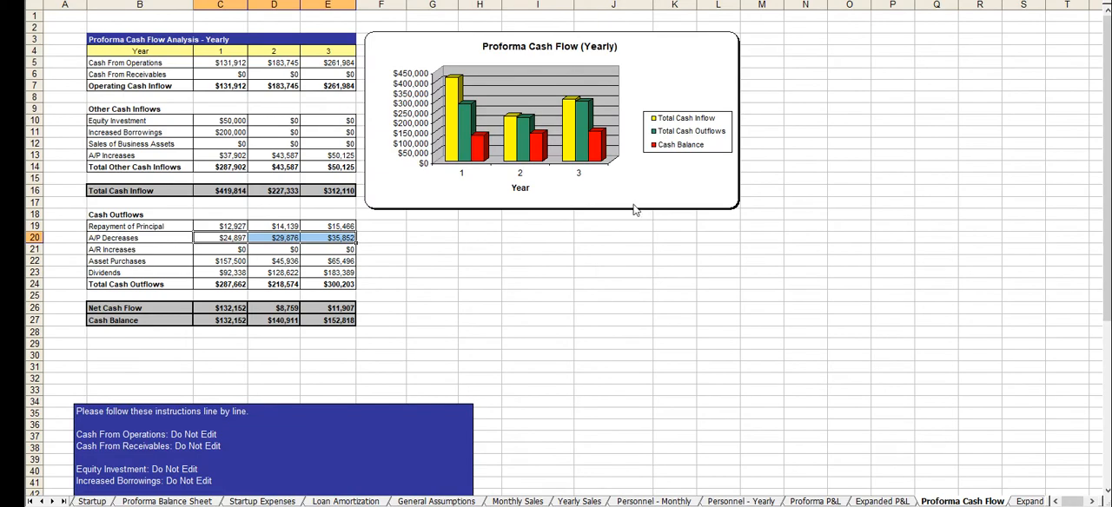
left_click(926, 501)
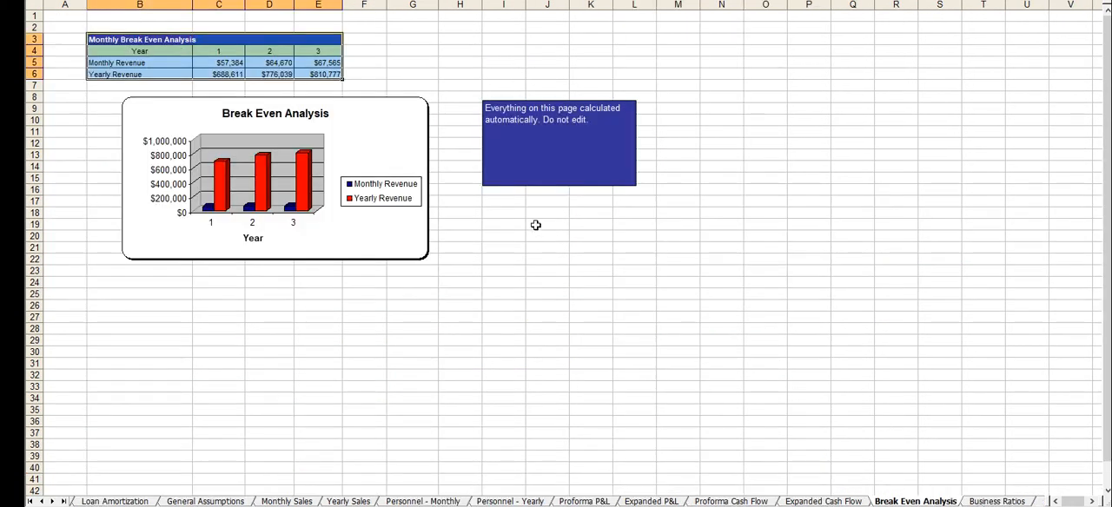
left_click(1000, 500)
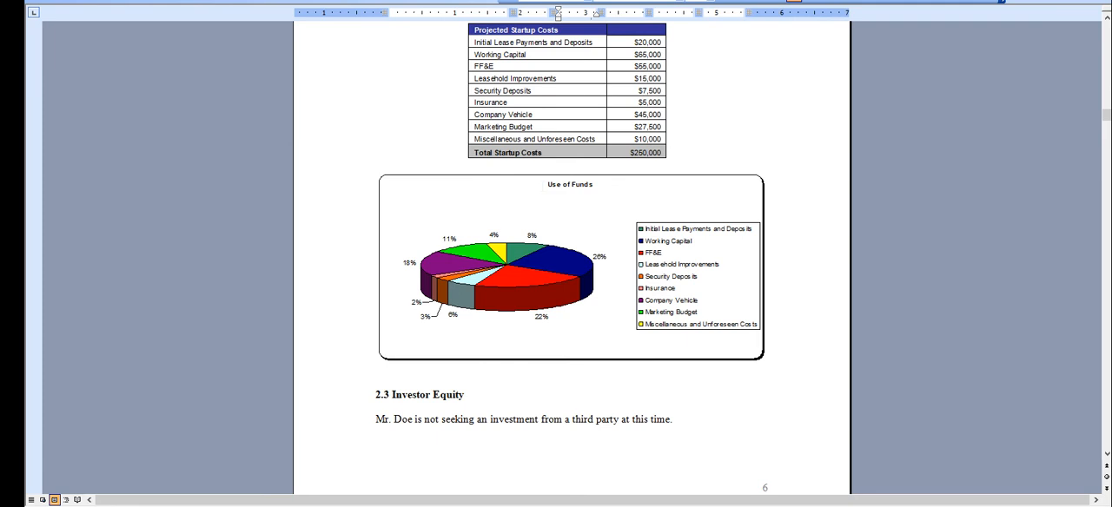
Scroll past the Use of Funds chart and 2.3 Investor Equity to 2.4 Management Equity.
scroll("down", 3)
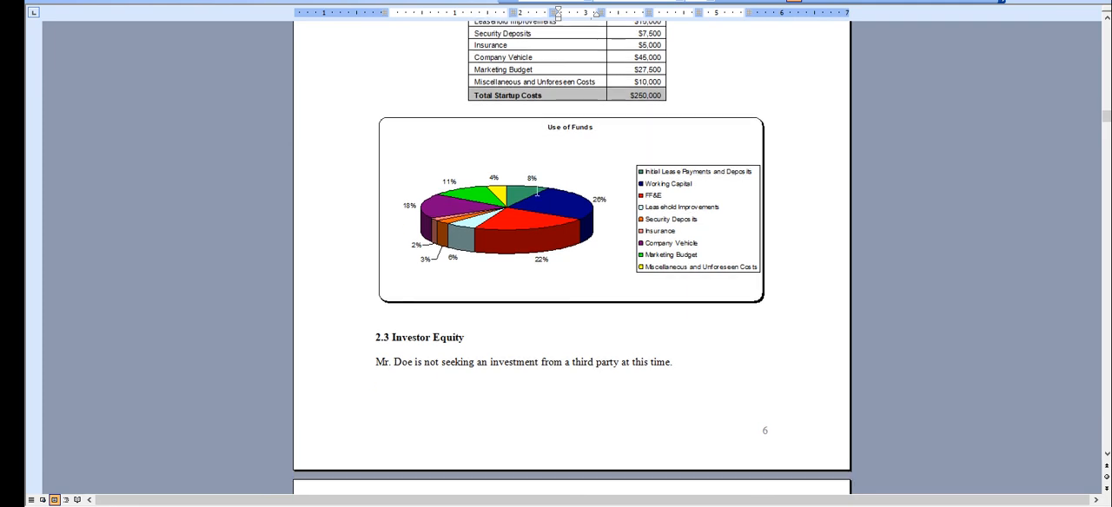
scroll("down", 3)
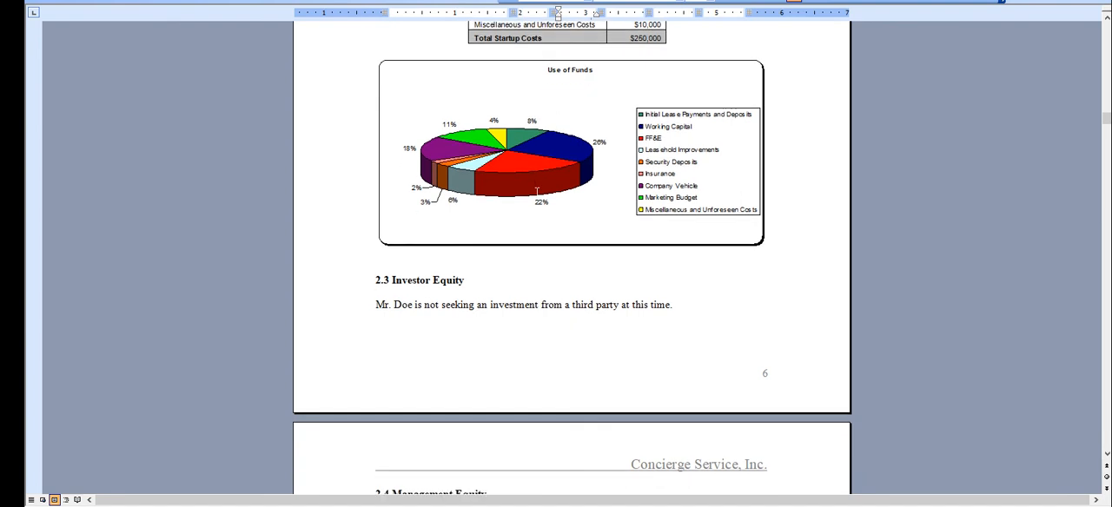